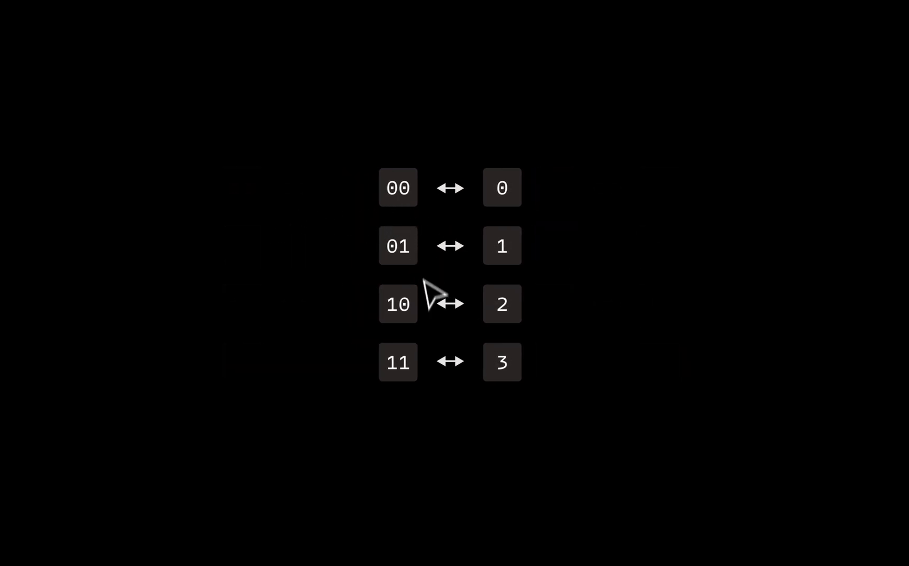
mouse_move(525, 359)
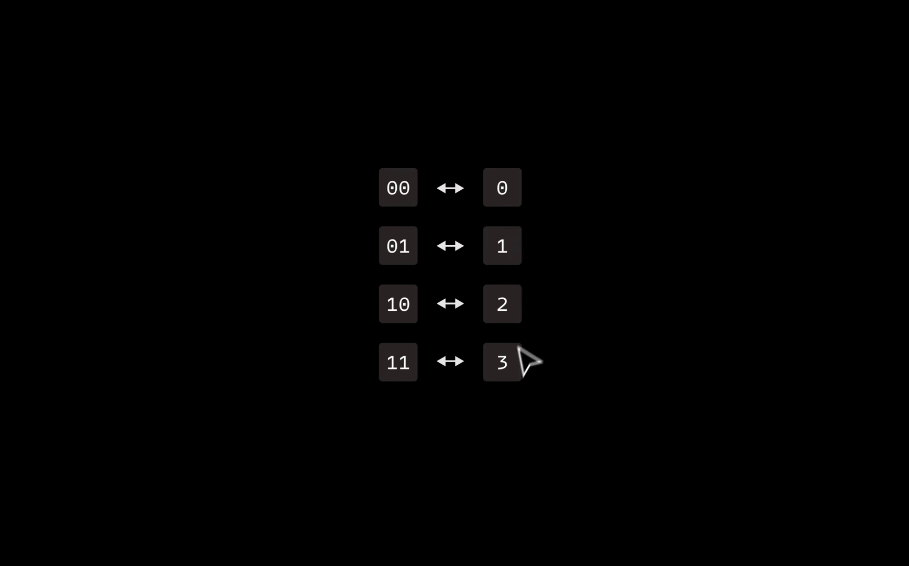
mouse_move(490, 234)
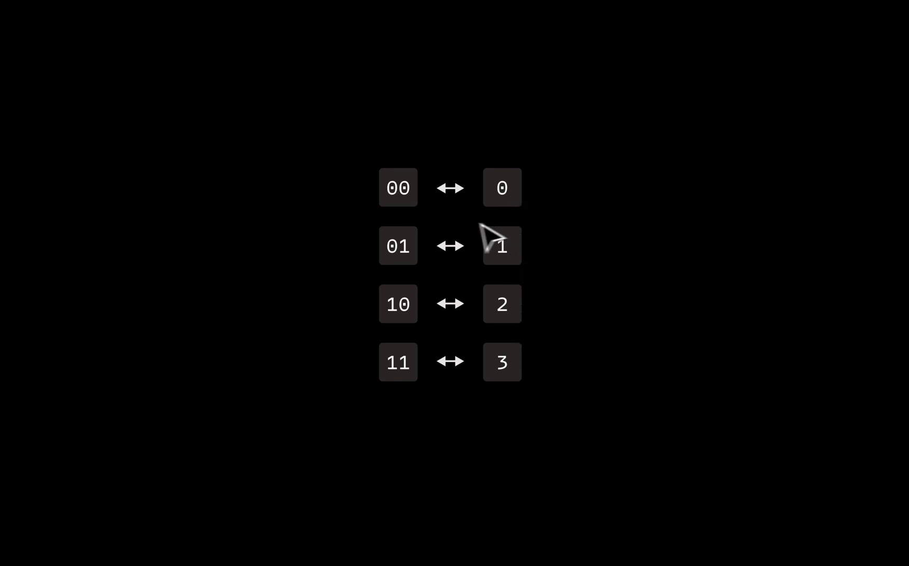
mouse_move(416, 395)
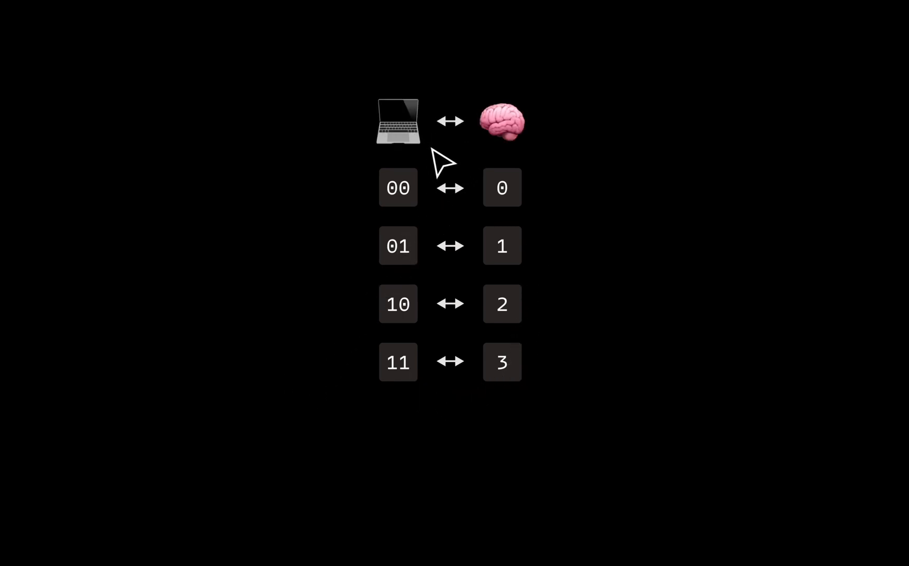
mouse_move(394, 282)
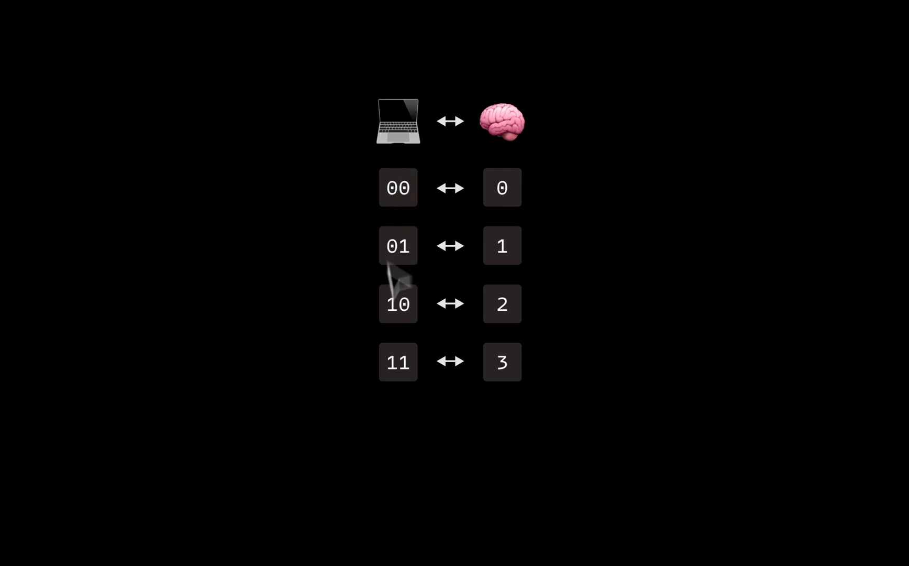
mouse_move(527, 152)
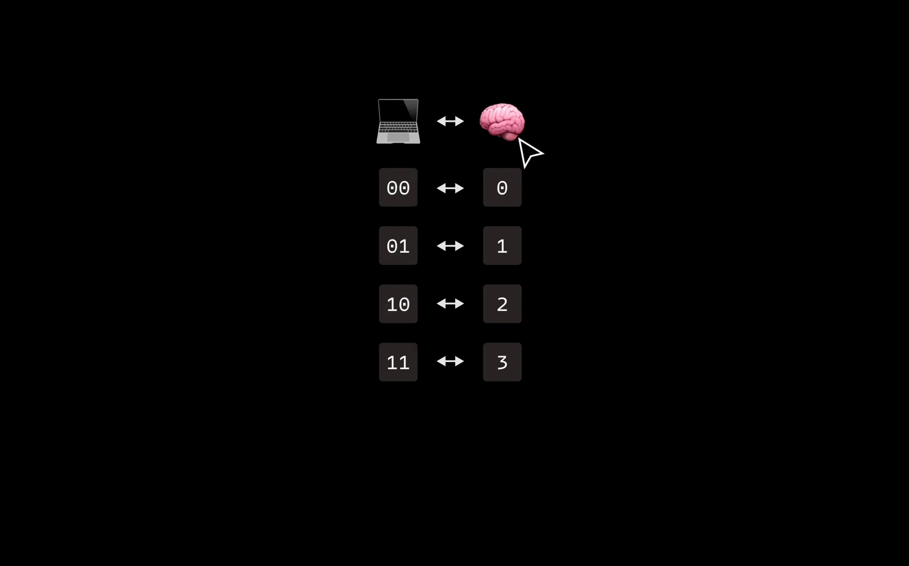
mouse_move(518, 162)
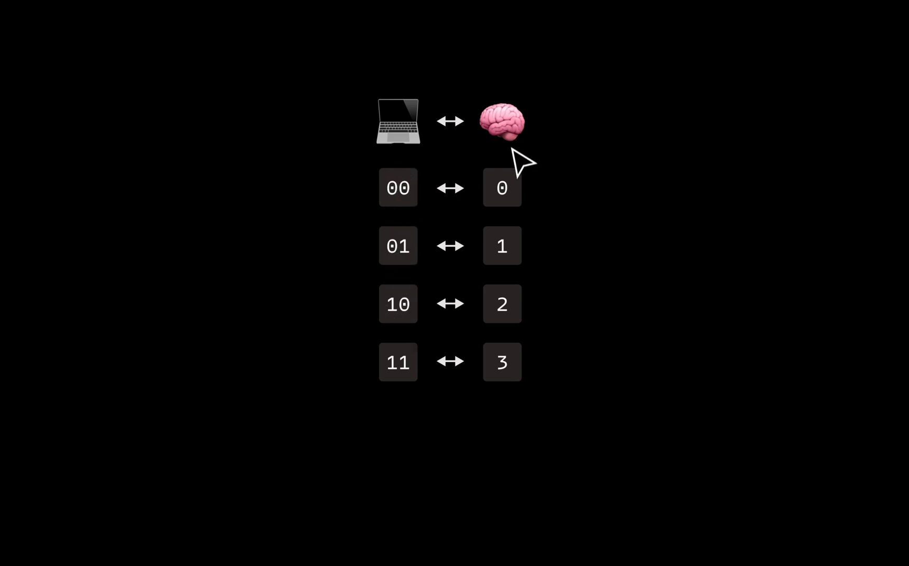
mouse_move(532, 343)
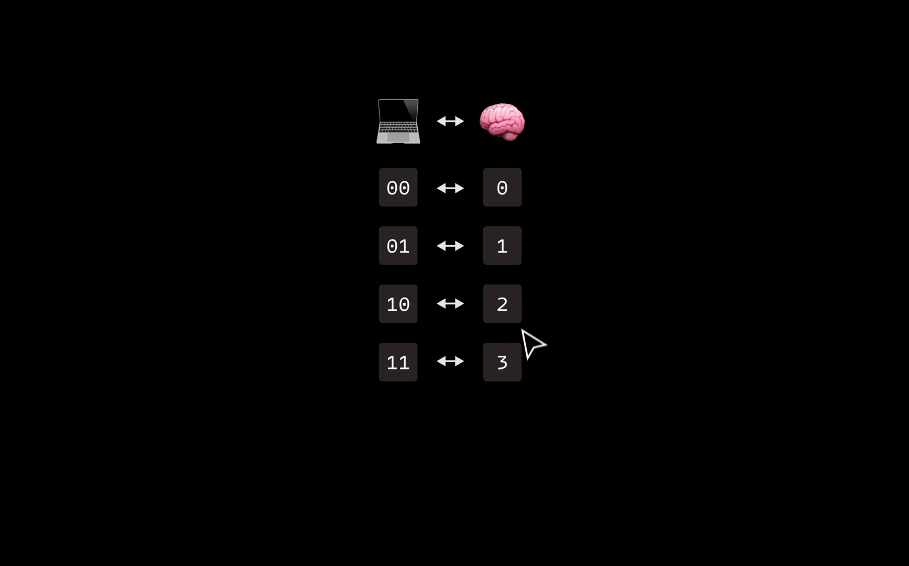
mouse_move(519, 206)
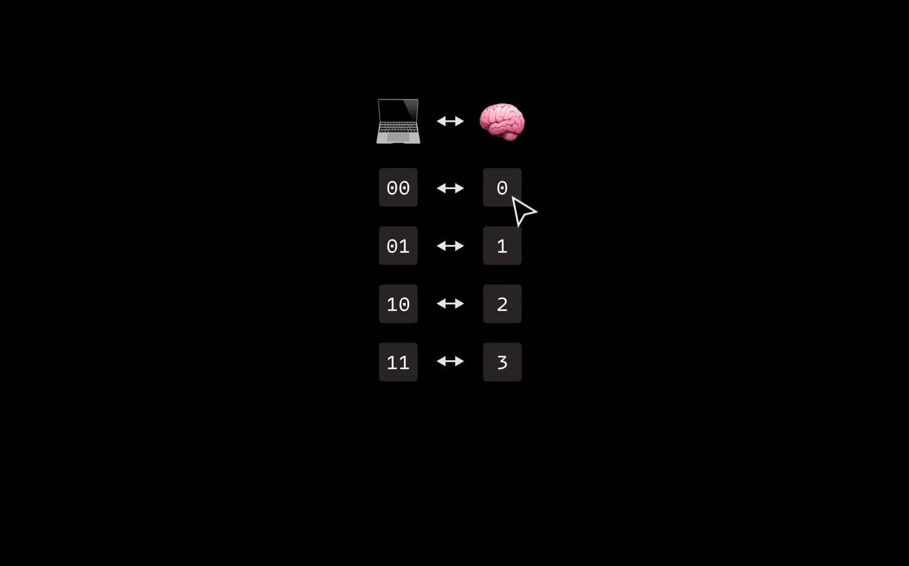
mouse_move(517, 386)
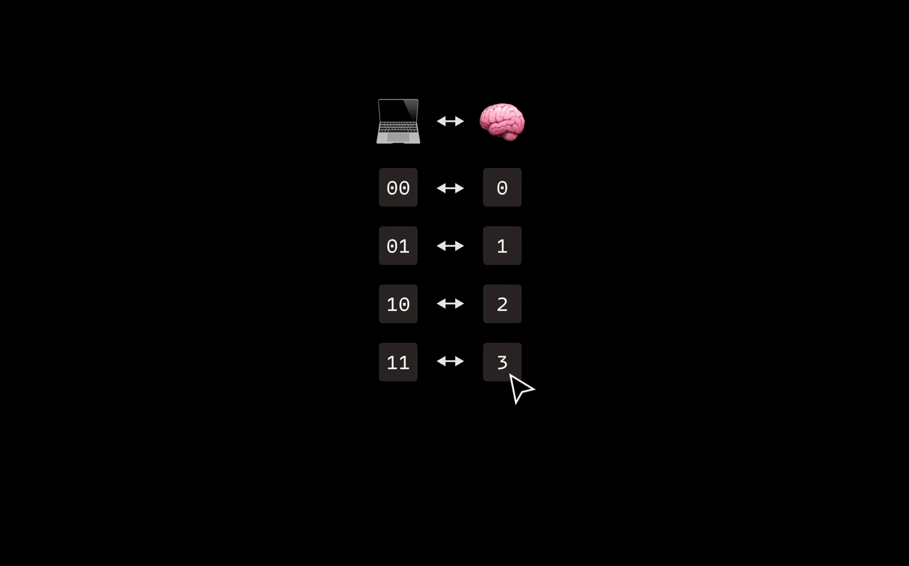
mouse_move(518, 246)
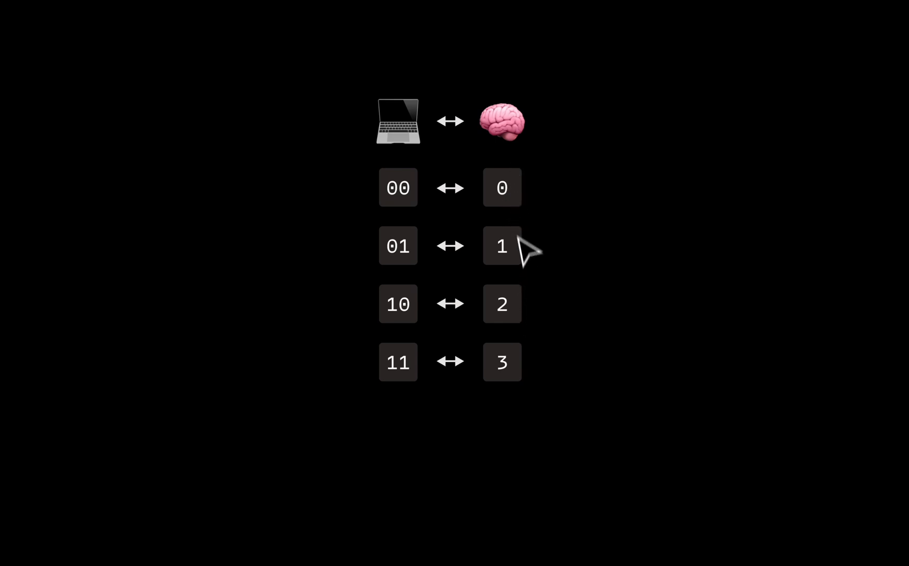
mouse_move(517, 223)
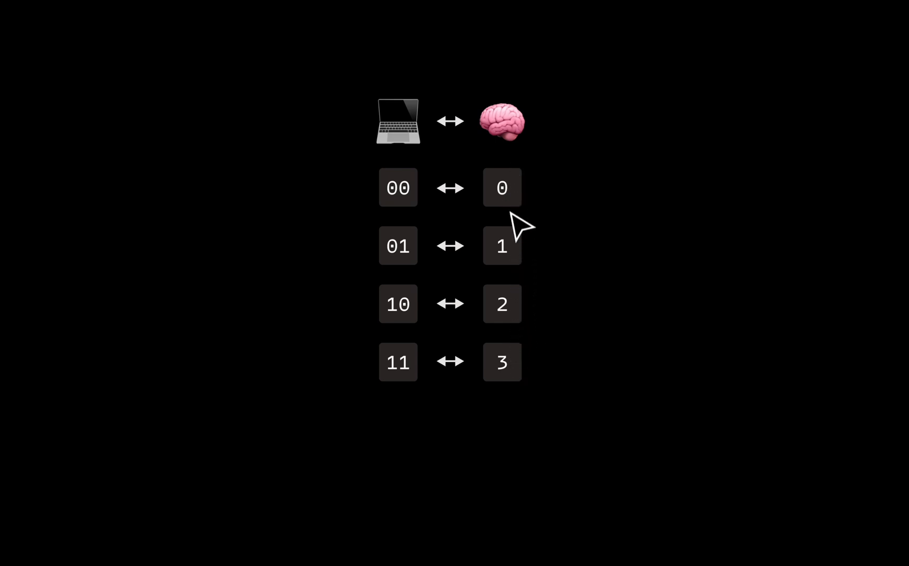
mouse_move(454, 184)
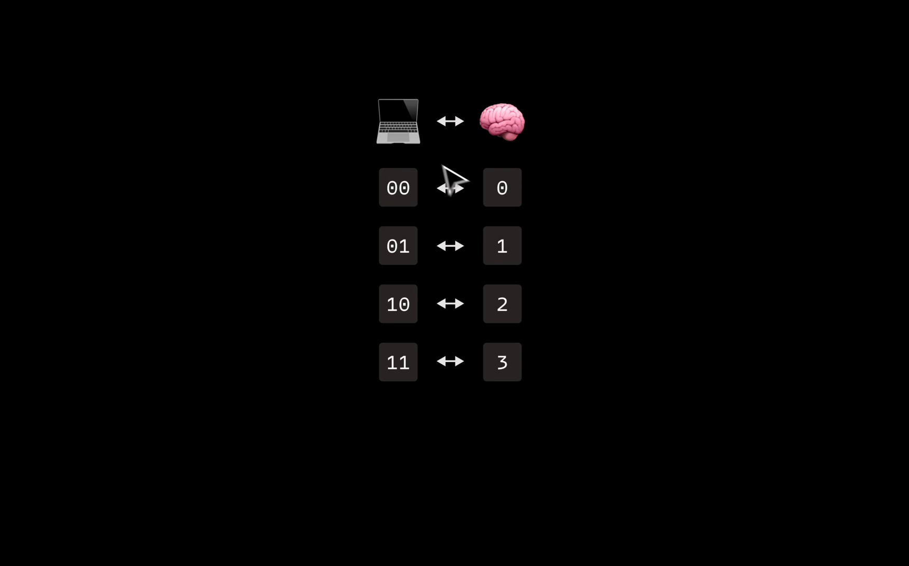
mouse_move(476, 226)
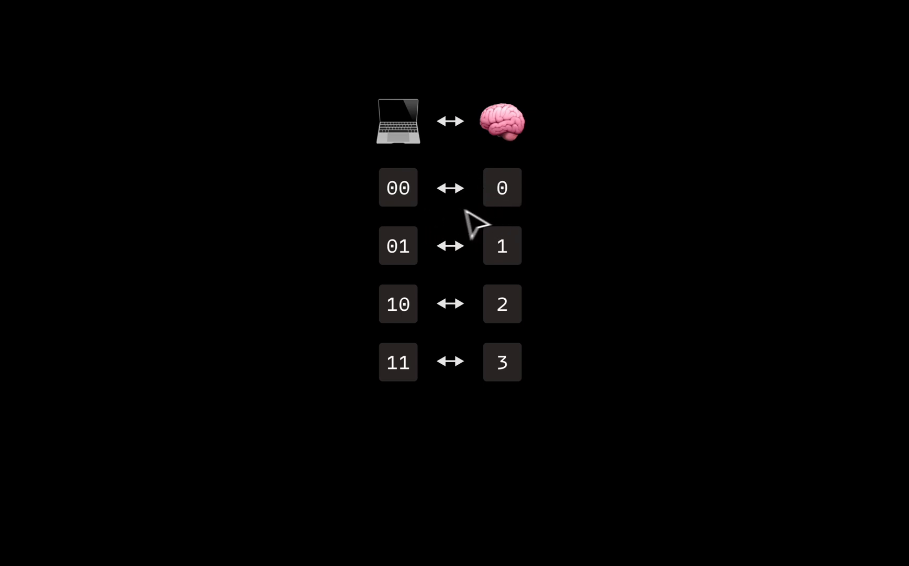
mouse_move(717, 94)
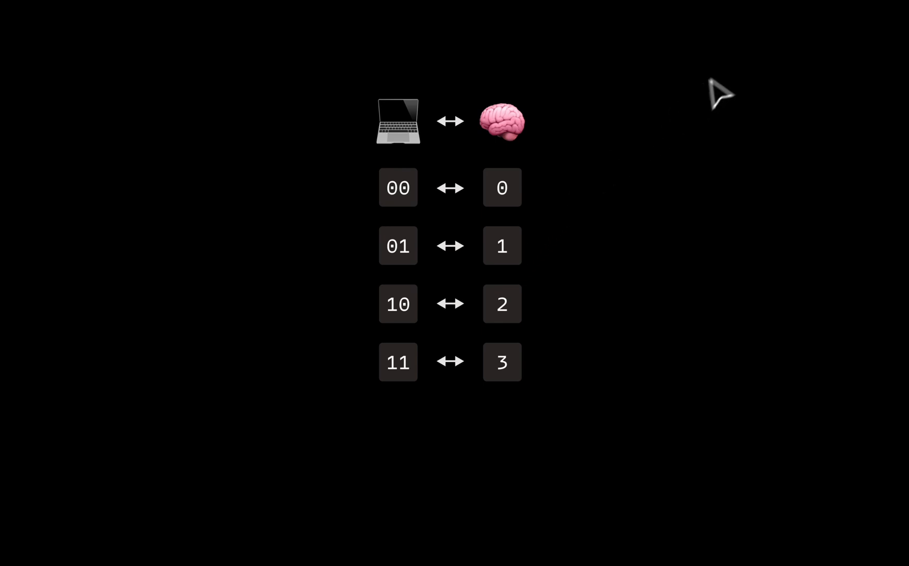
mouse_move(249, 46)
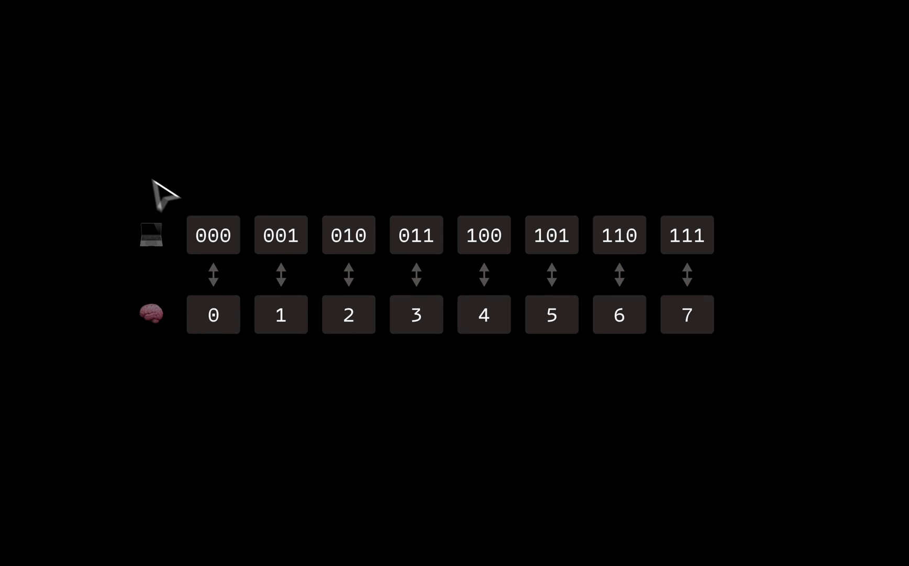
mouse_move(267, 186)
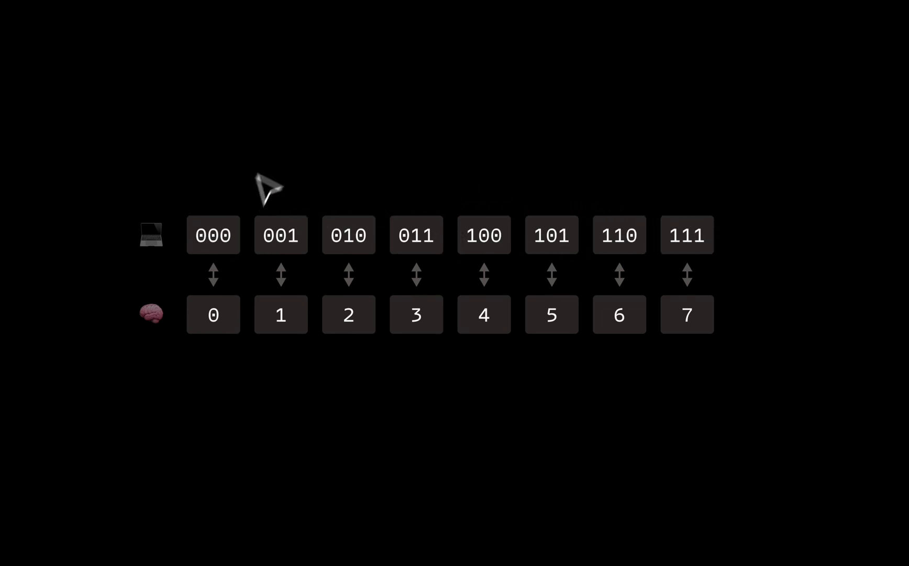
mouse_move(250, 320)
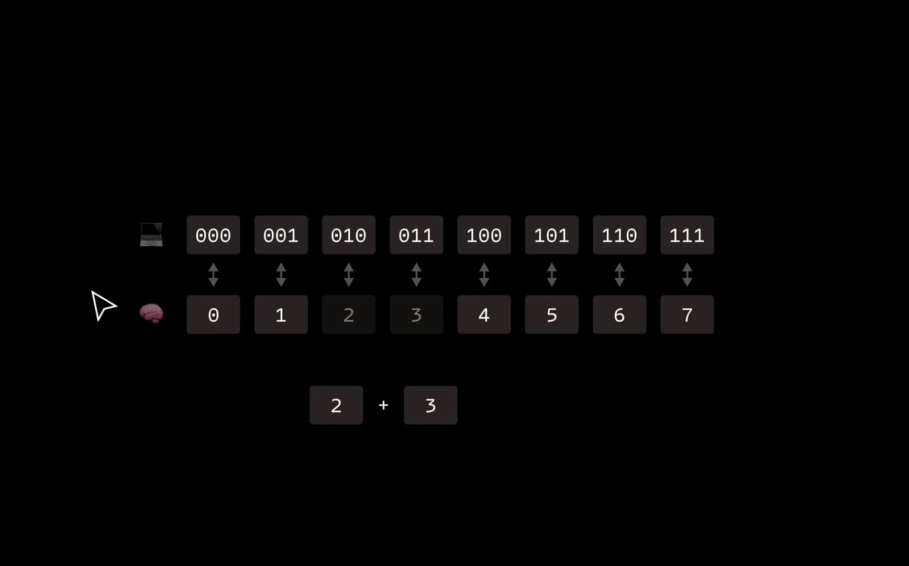
mouse_move(341, 354)
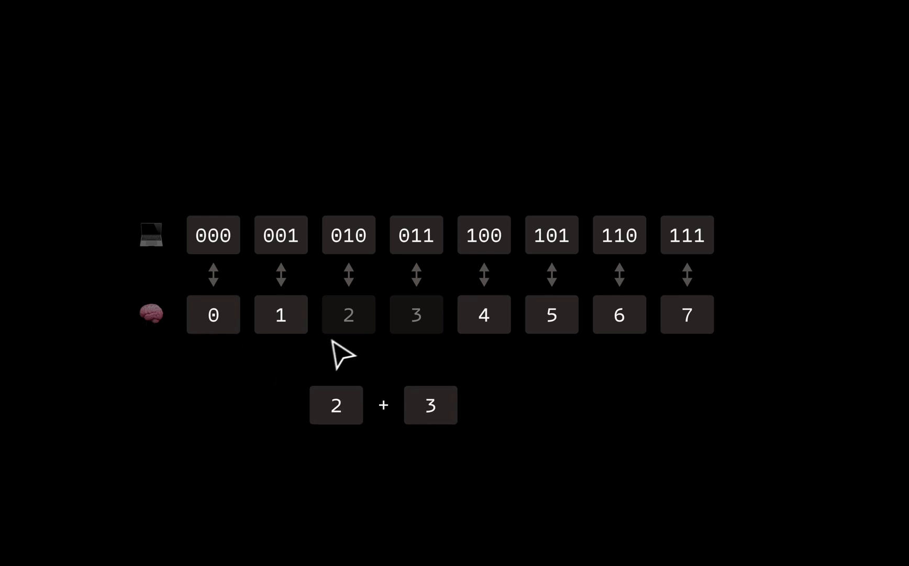
mouse_move(418, 446)
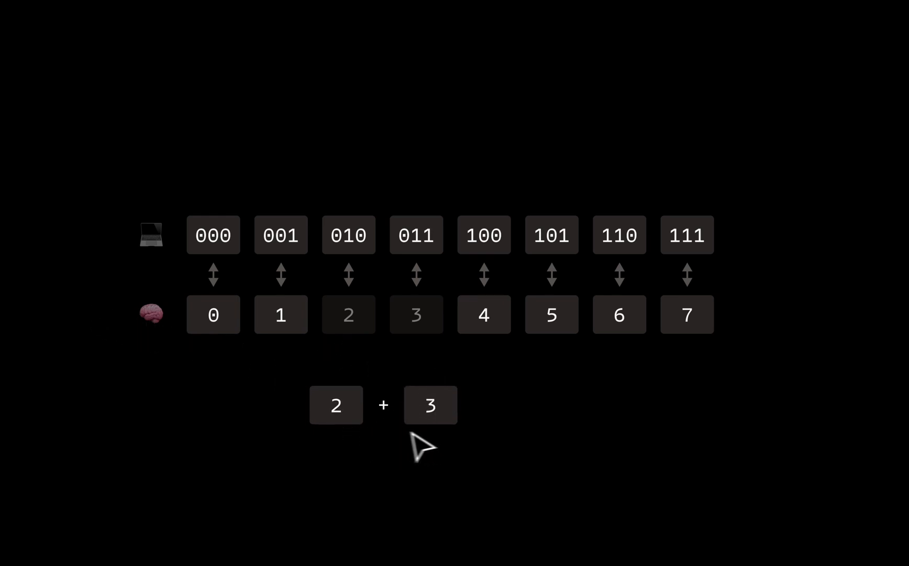
mouse_move(392, 422)
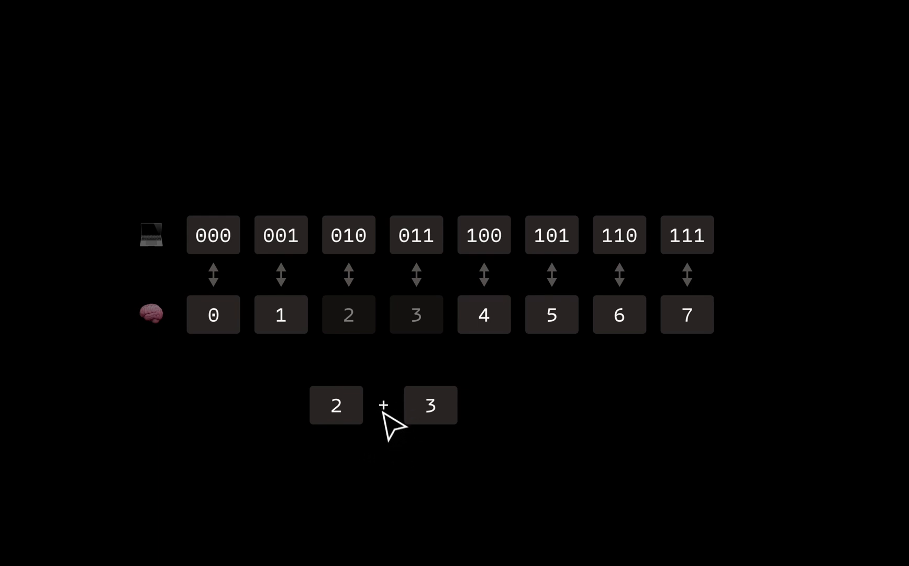
mouse_move(360, 418)
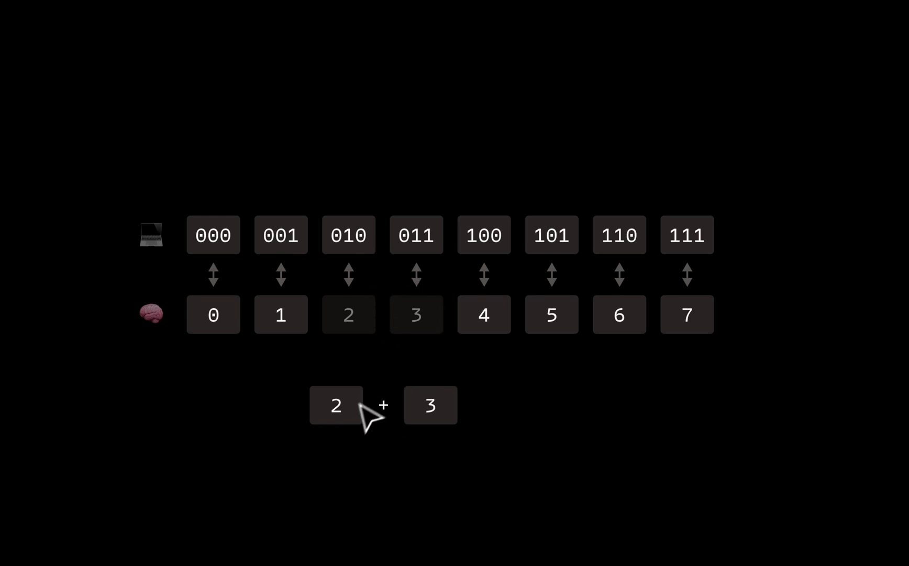
mouse_move(408, 442)
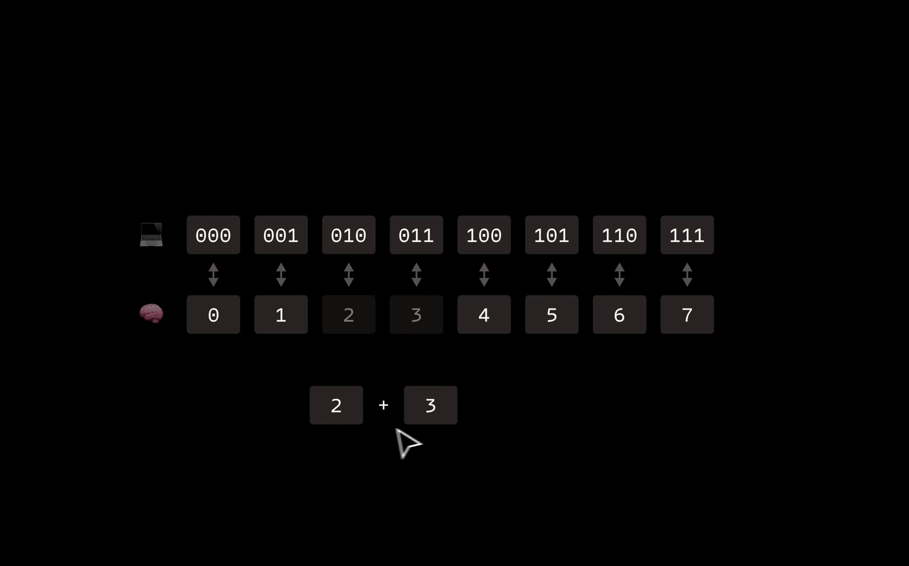
mouse_move(409, 444)
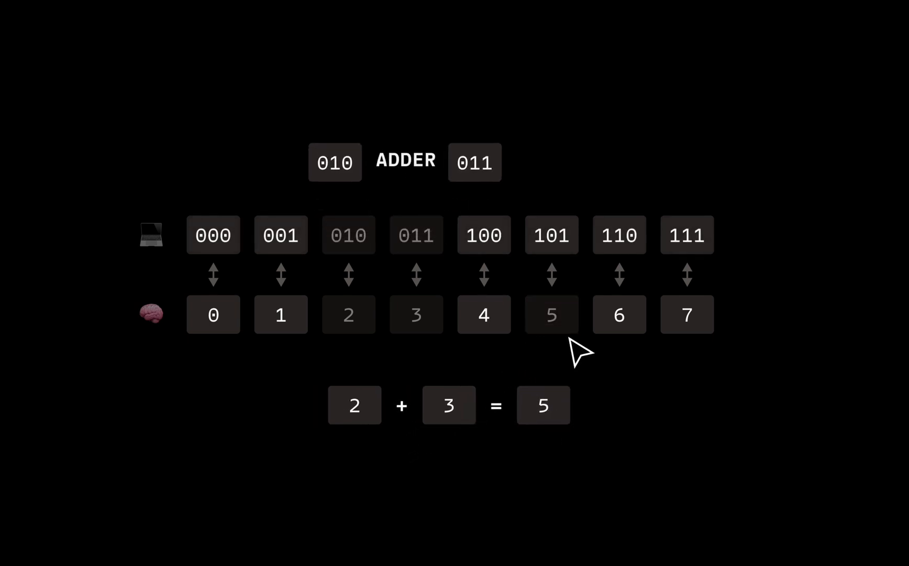
mouse_move(359, 200)
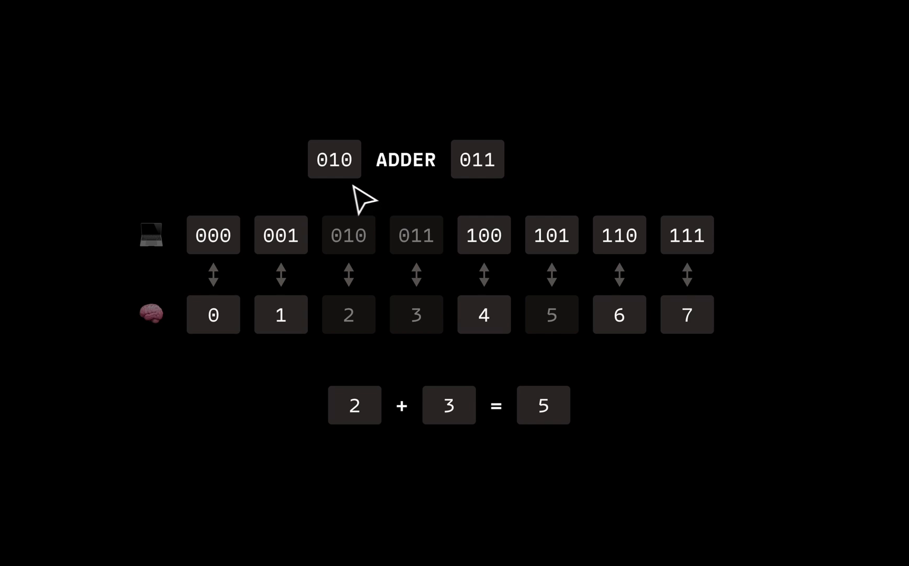
mouse_move(382, 196)
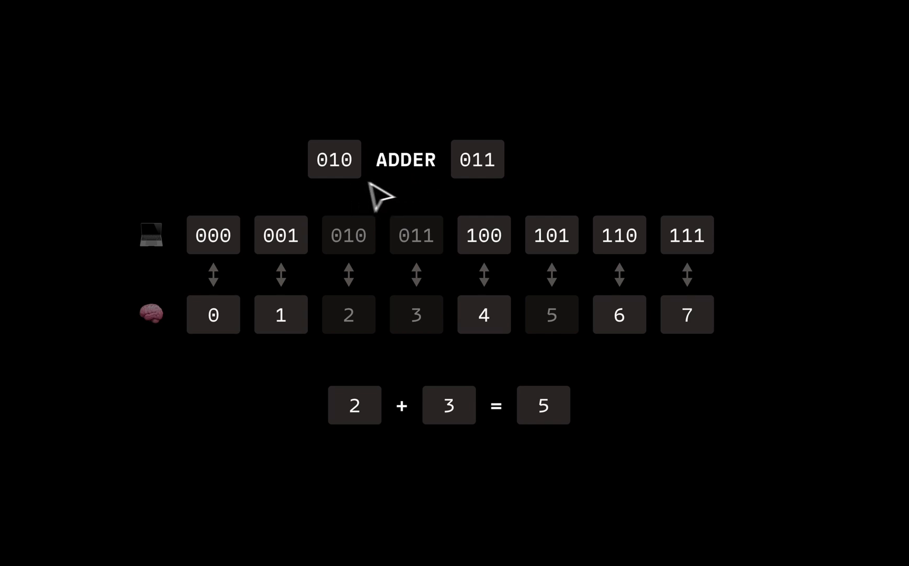
mouse_move(392, 212)
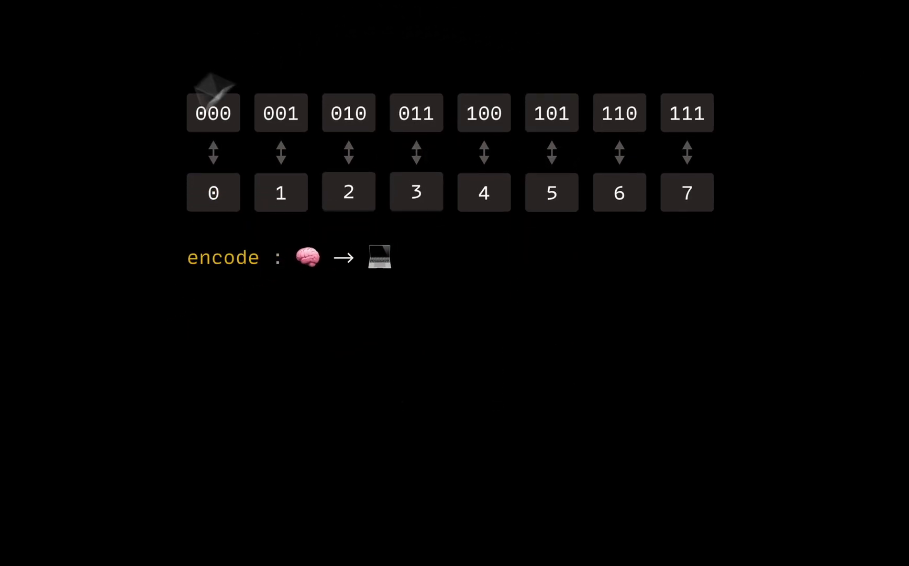
mouse_move(241, 282)
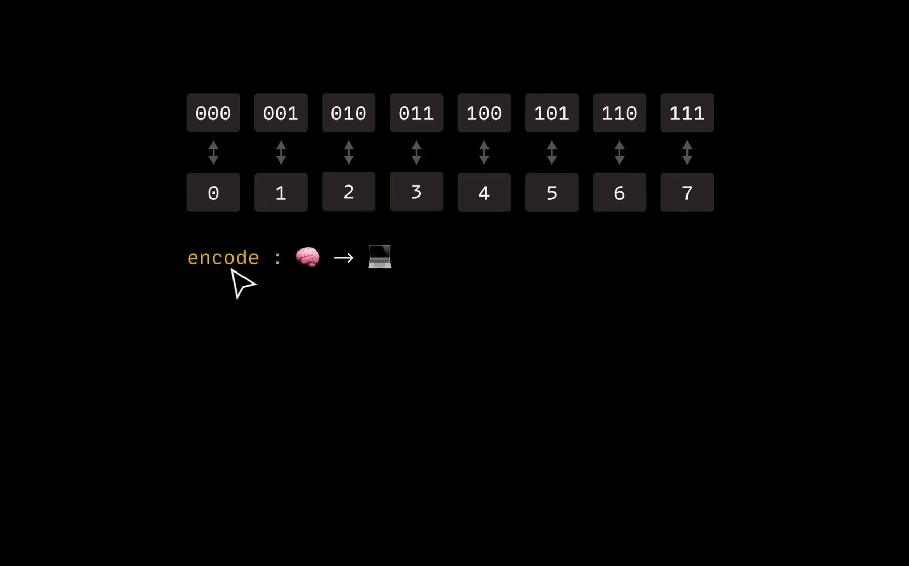
mouse_move(363, 223)
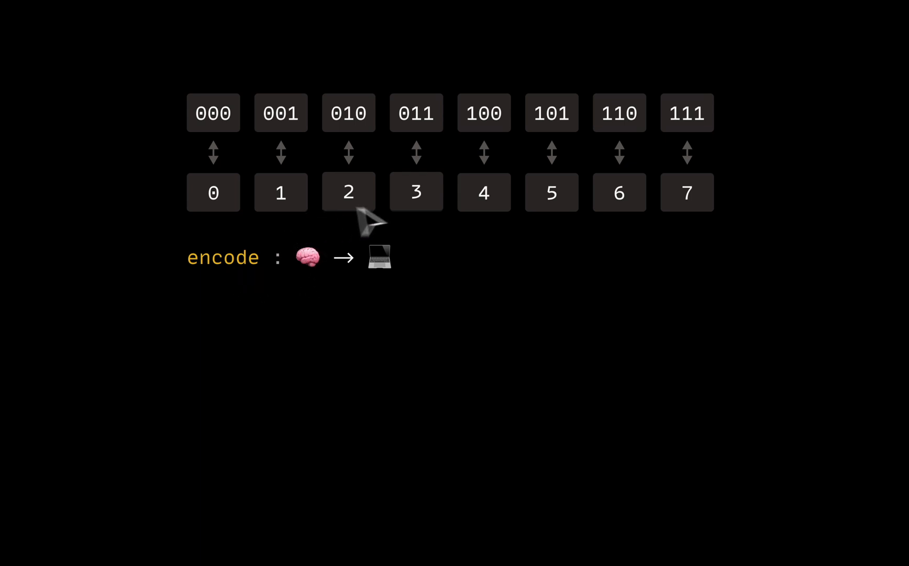
mouse_move(388, 293)
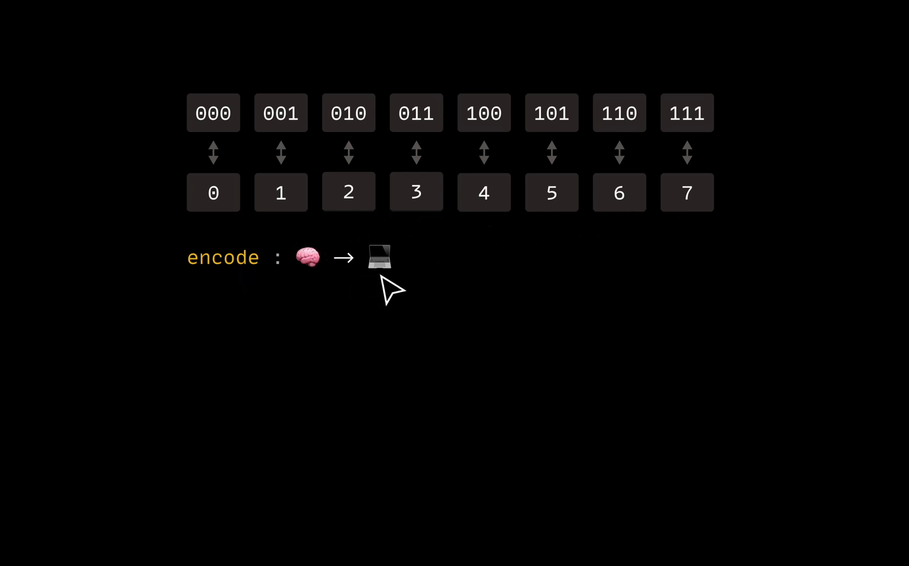
- Advance the slide to build the encode(2) → 010, encode(3) → 011, encode(2 + 3) lines
left_click(349, 191)
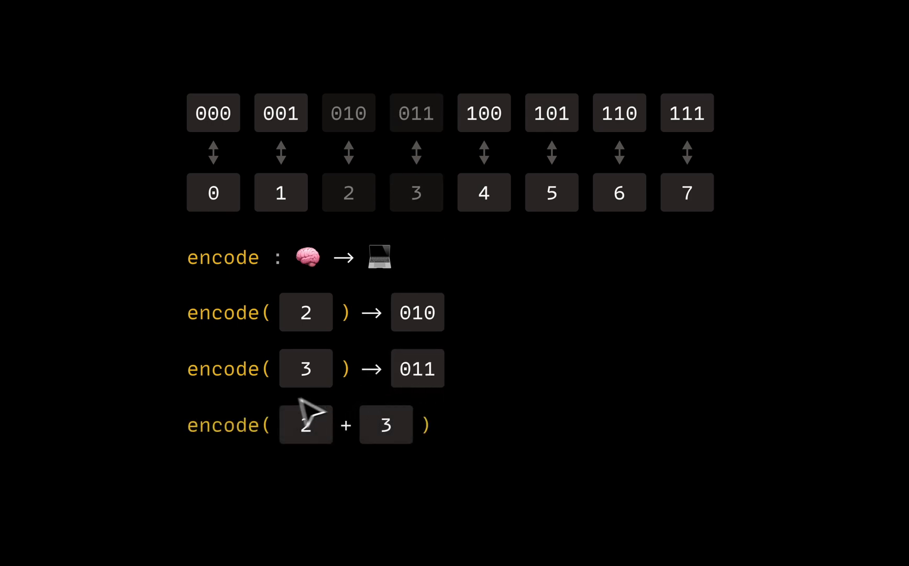
mouse_move(348, 433)
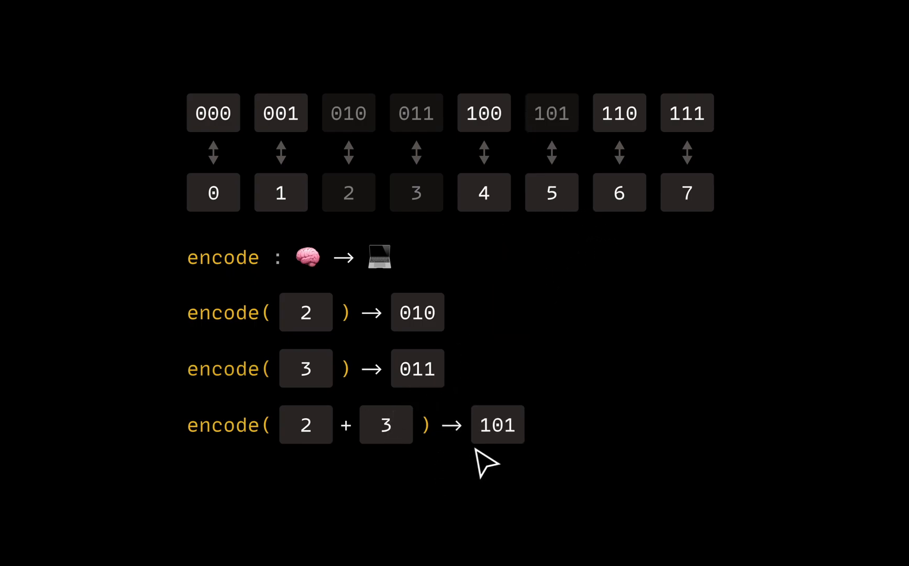
mouse_move(513, 450)
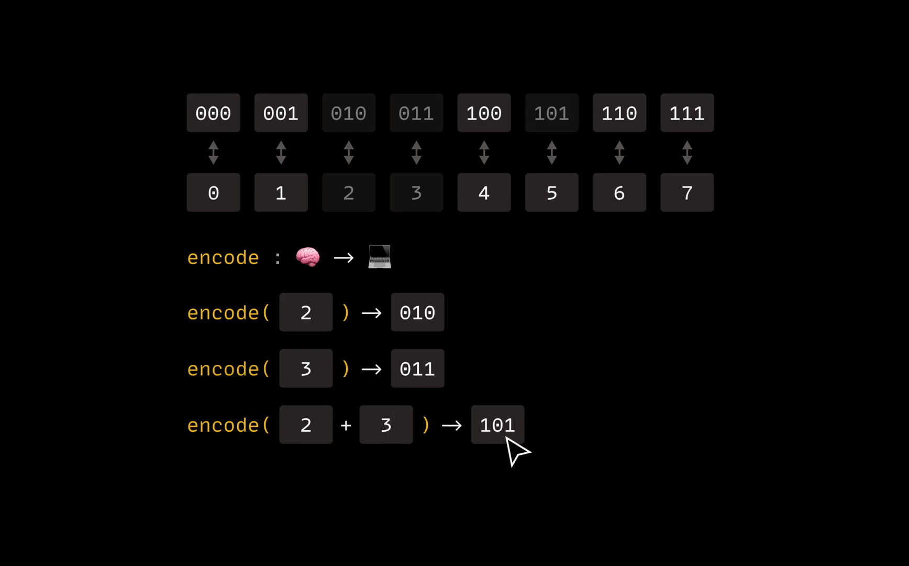